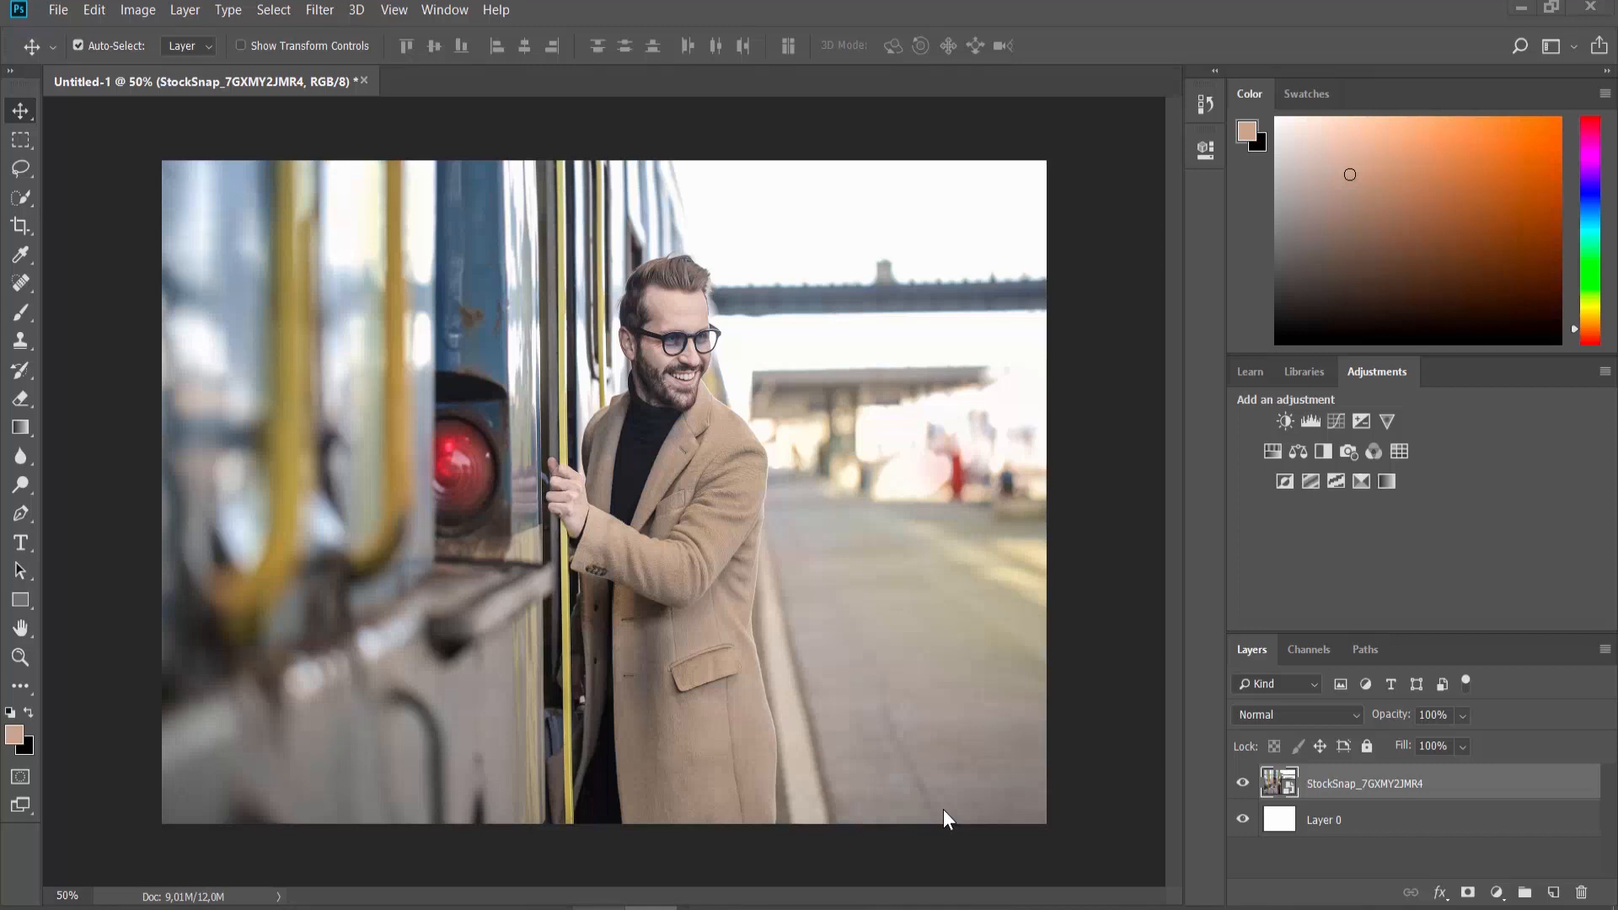
Step: Open the Edit menu to reach the Preferences submenu
{"action": "left_click", "coordinate": [93, 9]}
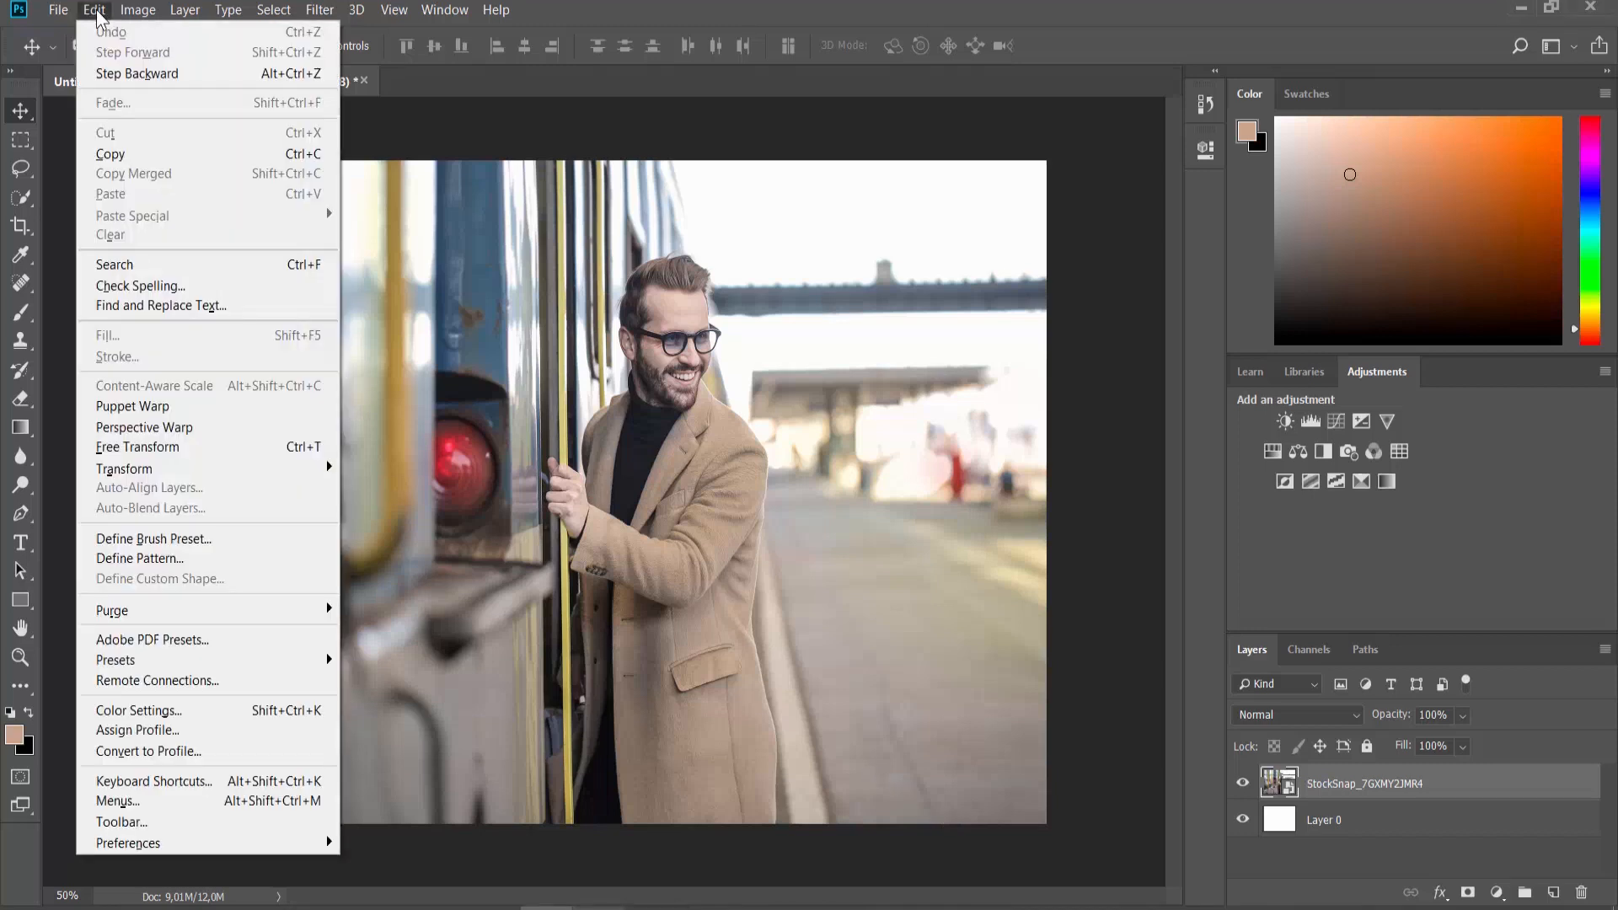
{"action": "mouse_move", "coordinate": [139, 800]}
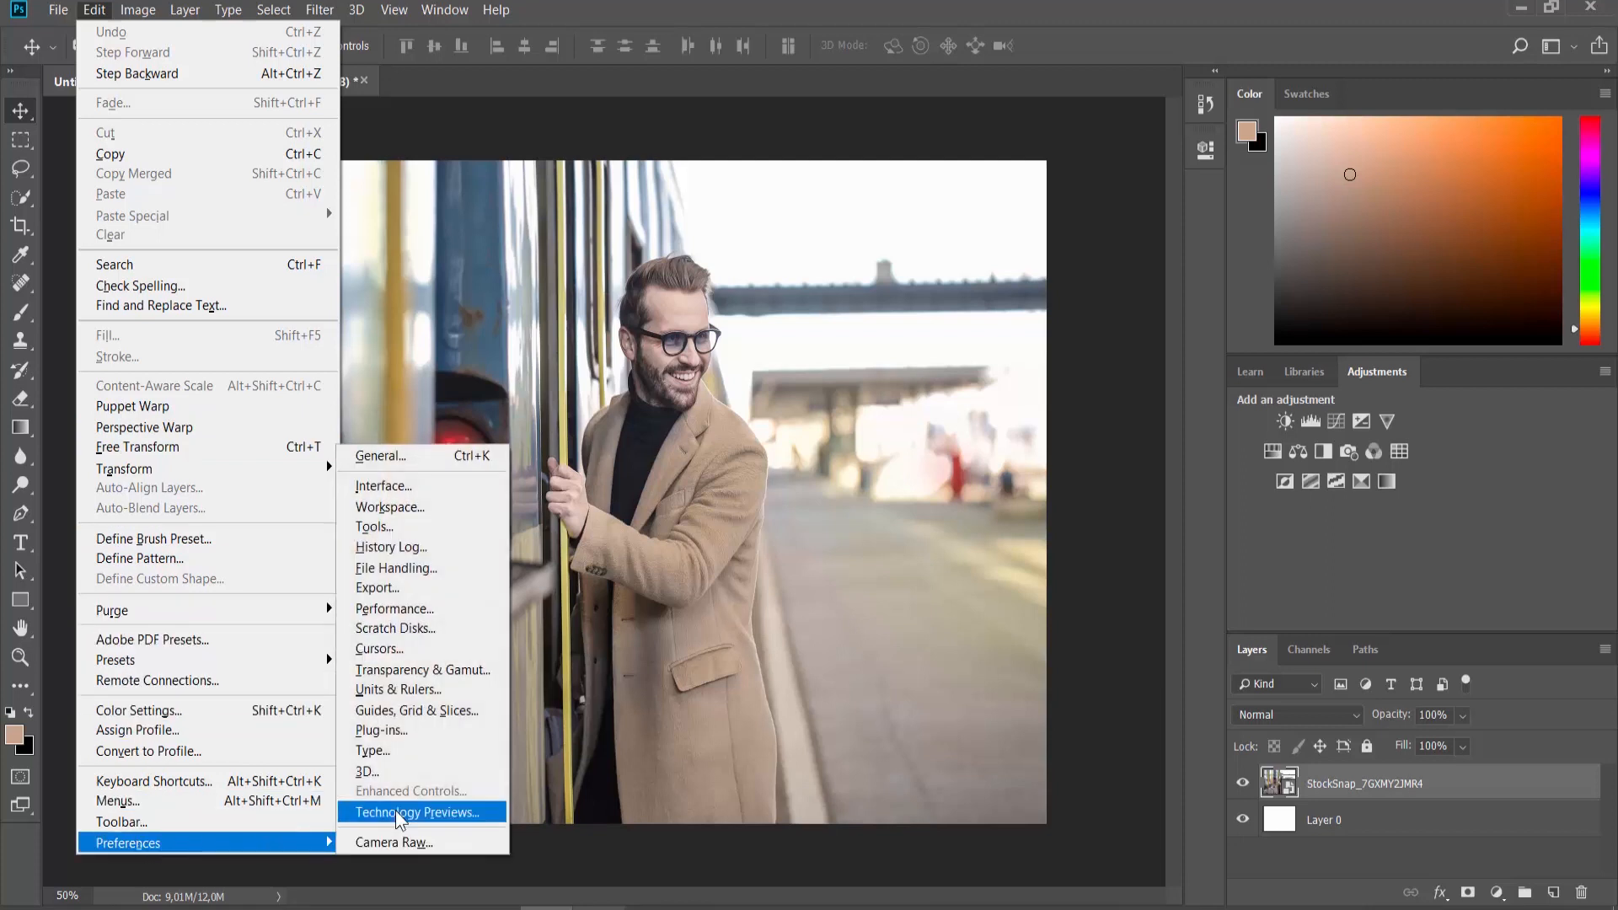
{"action": "mouse_move", "coordinate": [395, 567]}
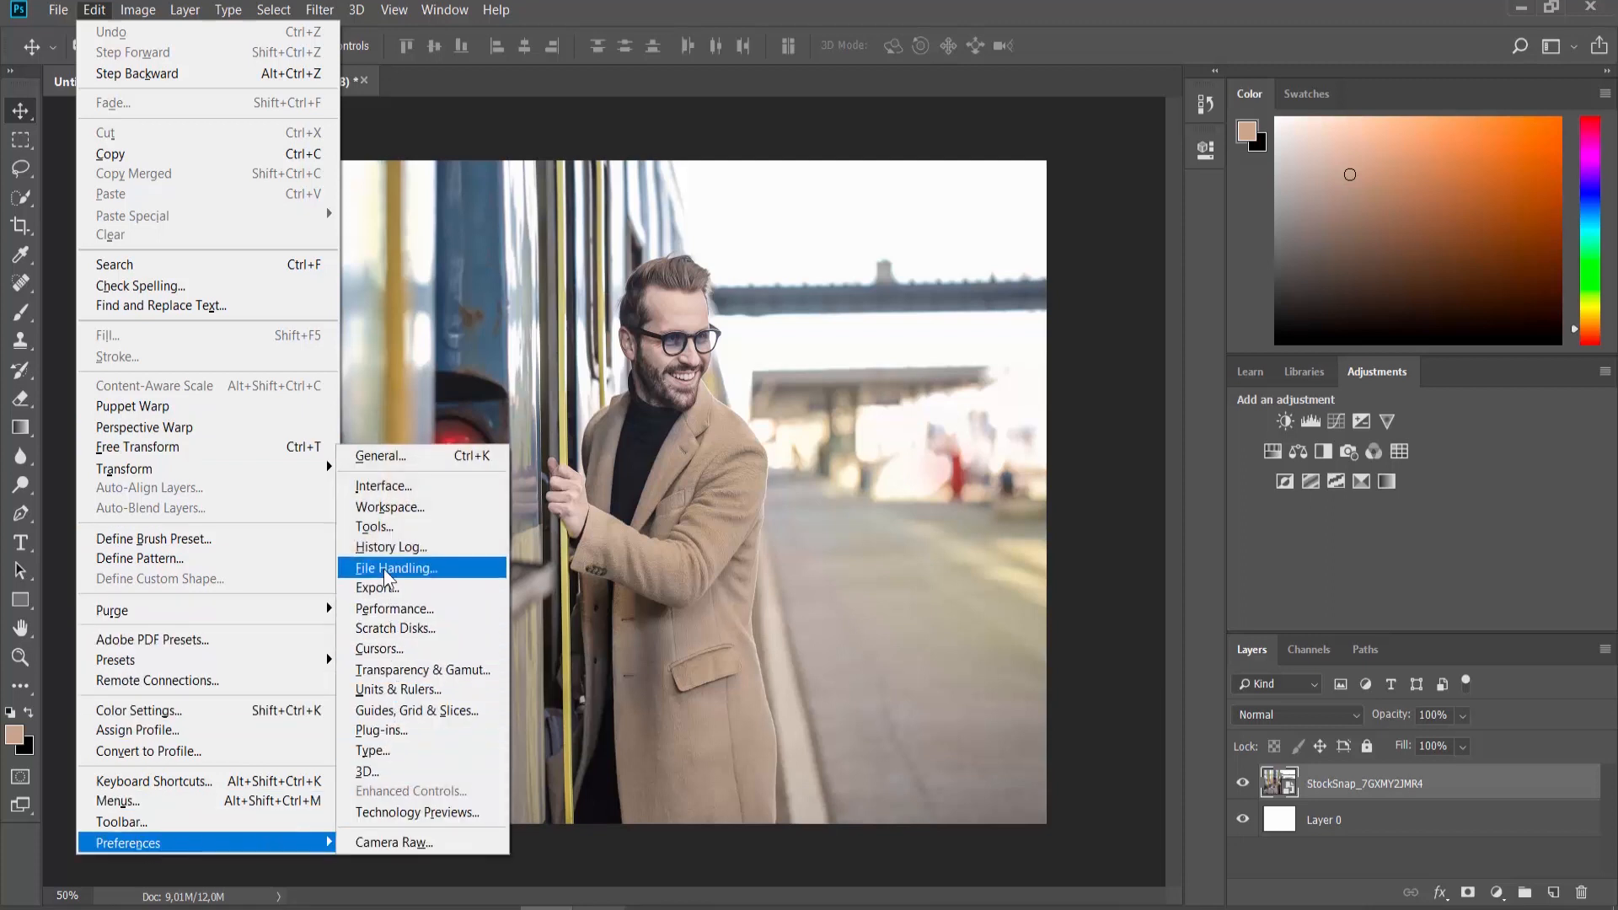
Step: In File Handling preferences, uncheck 'Prefer Adobe Camera Raw for Supported Raw Files' and confirm with OK
{"action": "left_click", "coordinate": [394, 567]}
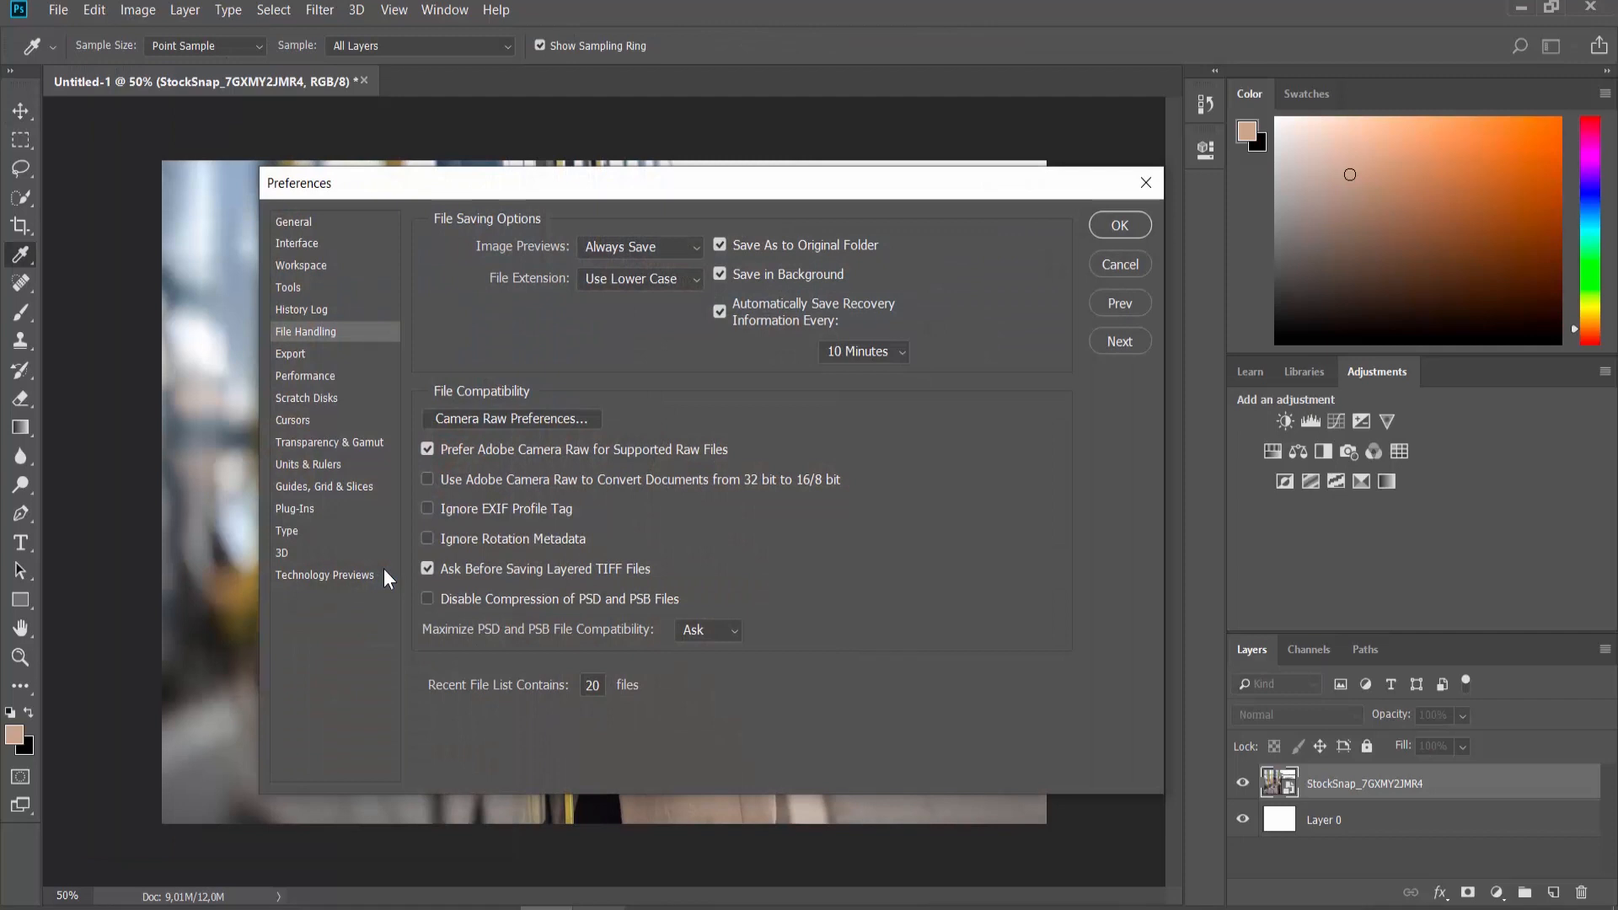
{"action": "mouse_move", "coordinate": [421, 474]}
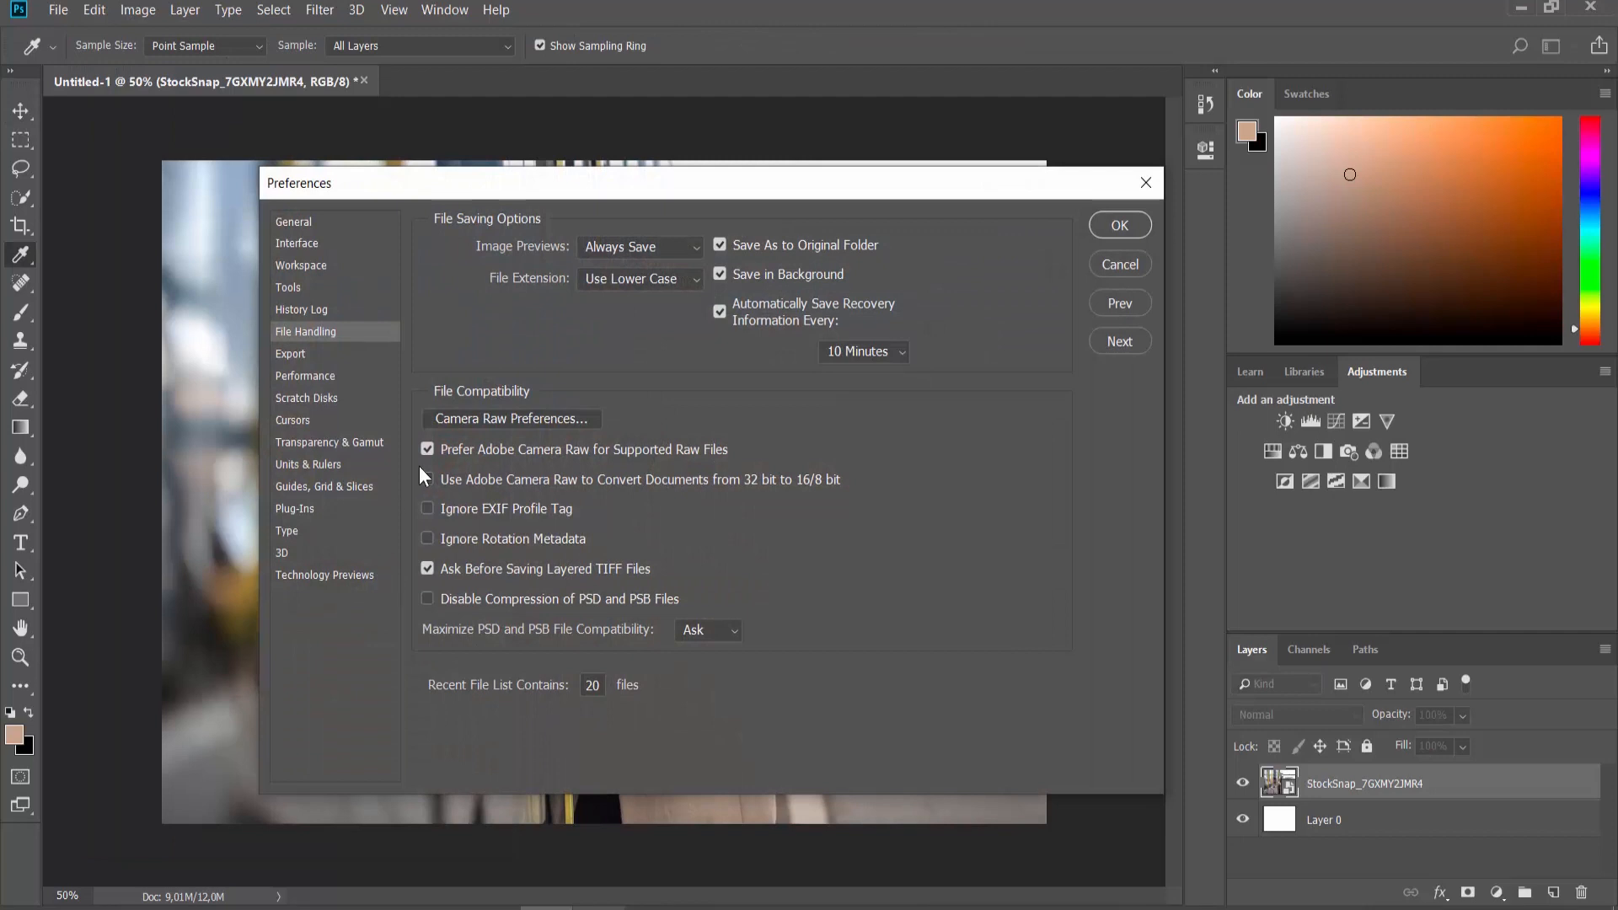
{"action": "left_click", "coordinate": [427, 449]}
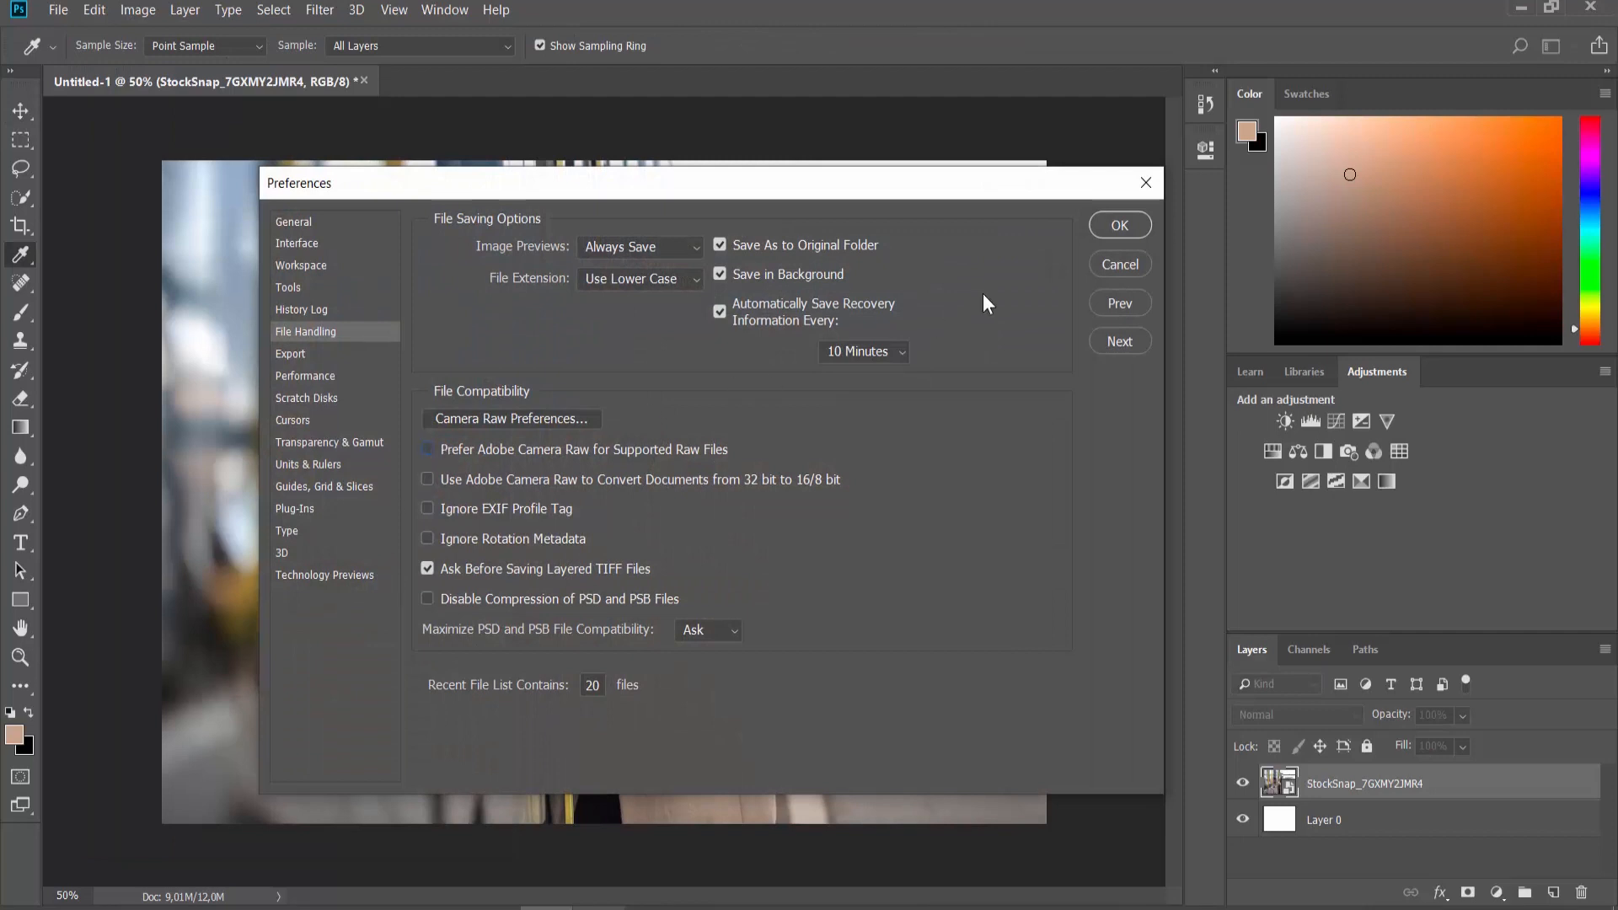
{"action": "left_click", "coordinate": [1120, 224]}
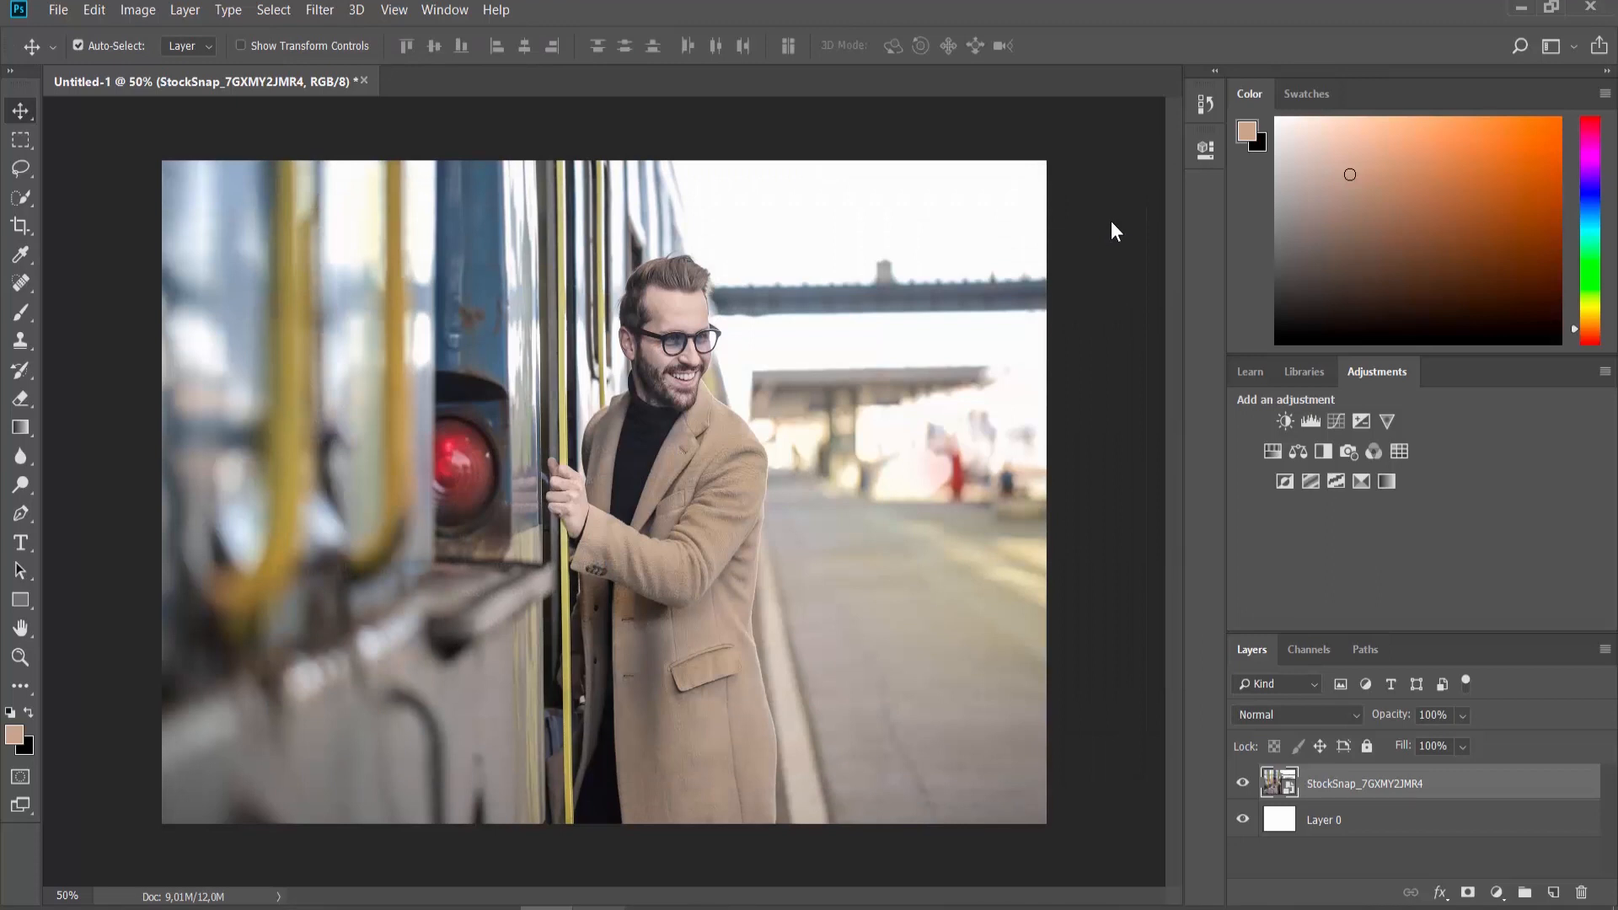
Step: Open the Edit menu again to reach the Preferences submenu
{"action": "left_click", "coordinate": [93, 10]}
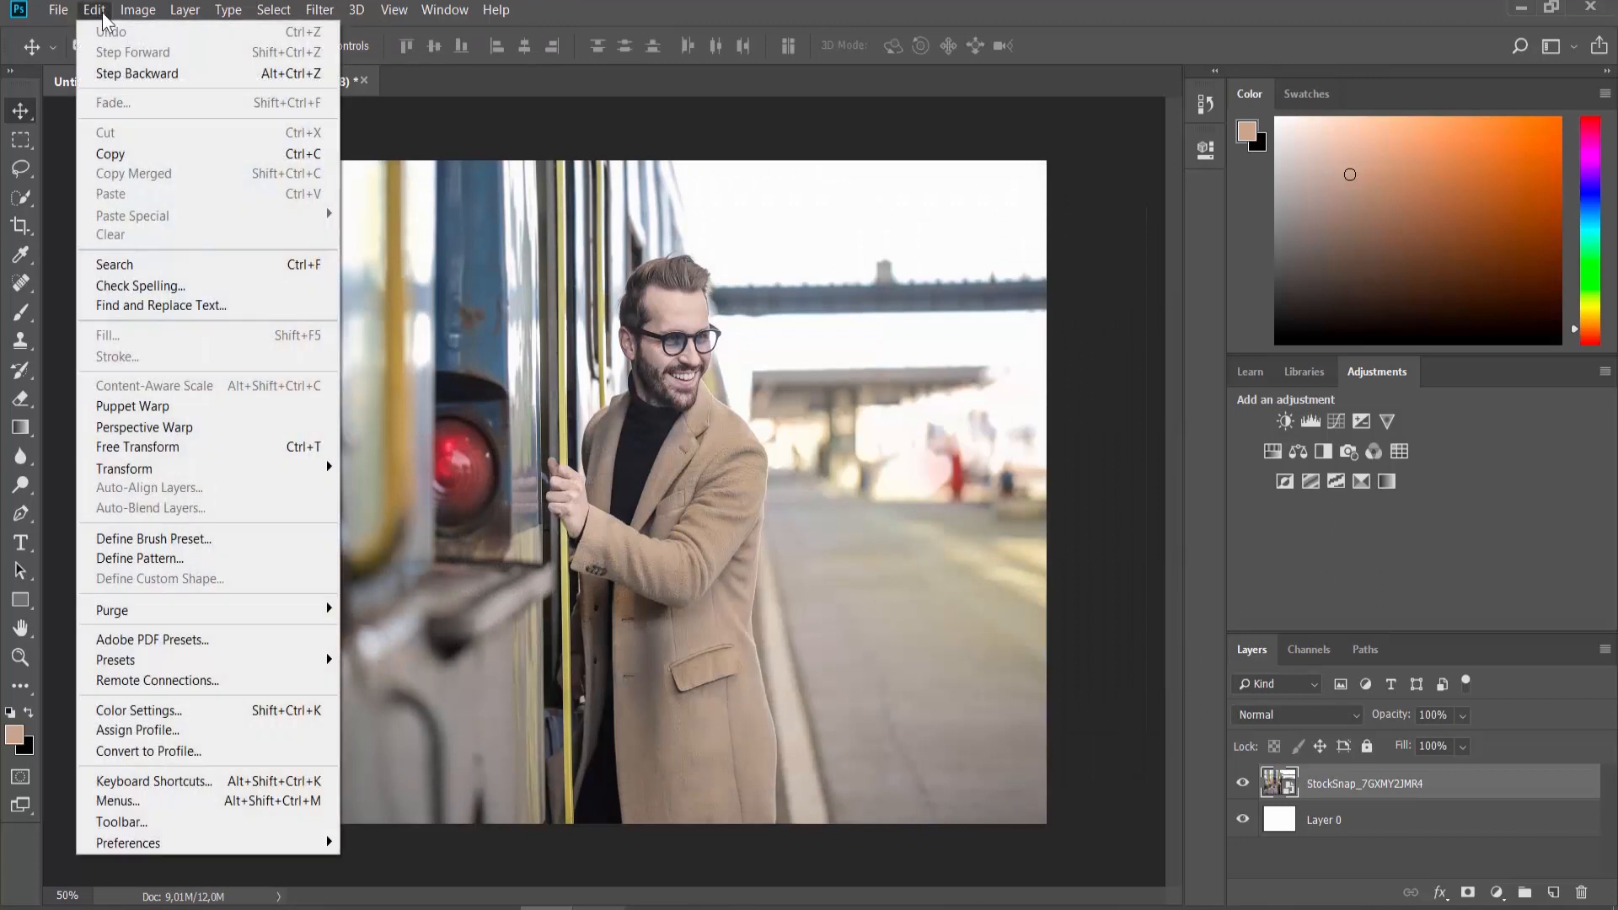
{"action": "mouse_move", "coordinate": [128, 842]}
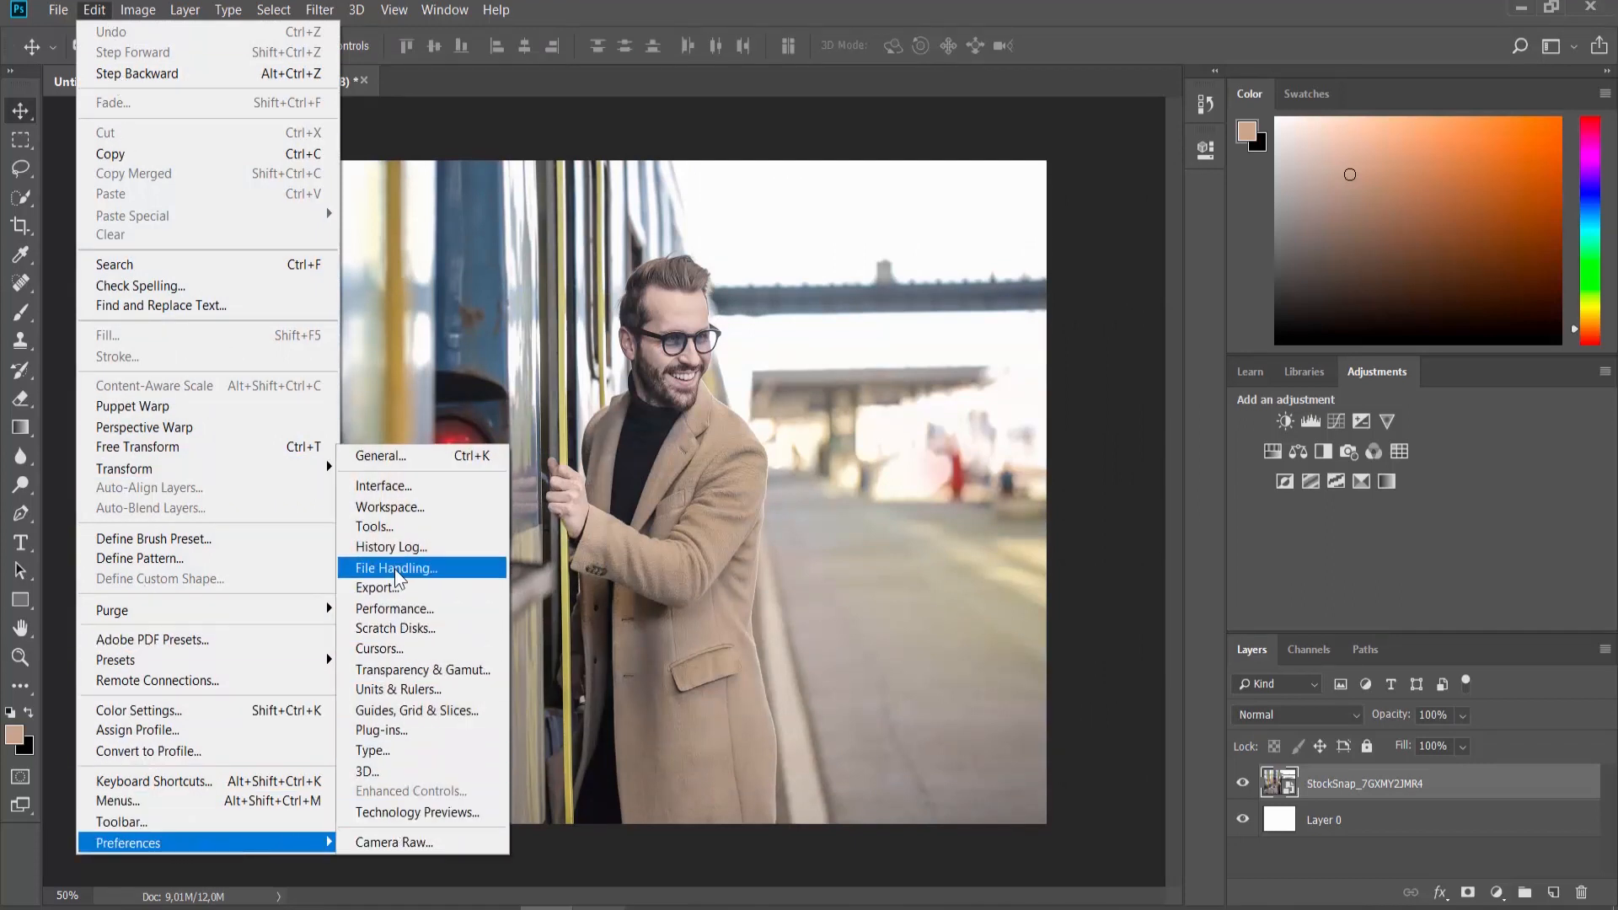
Step: In File Handling preferences, re-check 'Prefer Adobe Camera Raw for Supported Raw Files'
{"action": "left_click", "coordinate": [396, 567]}
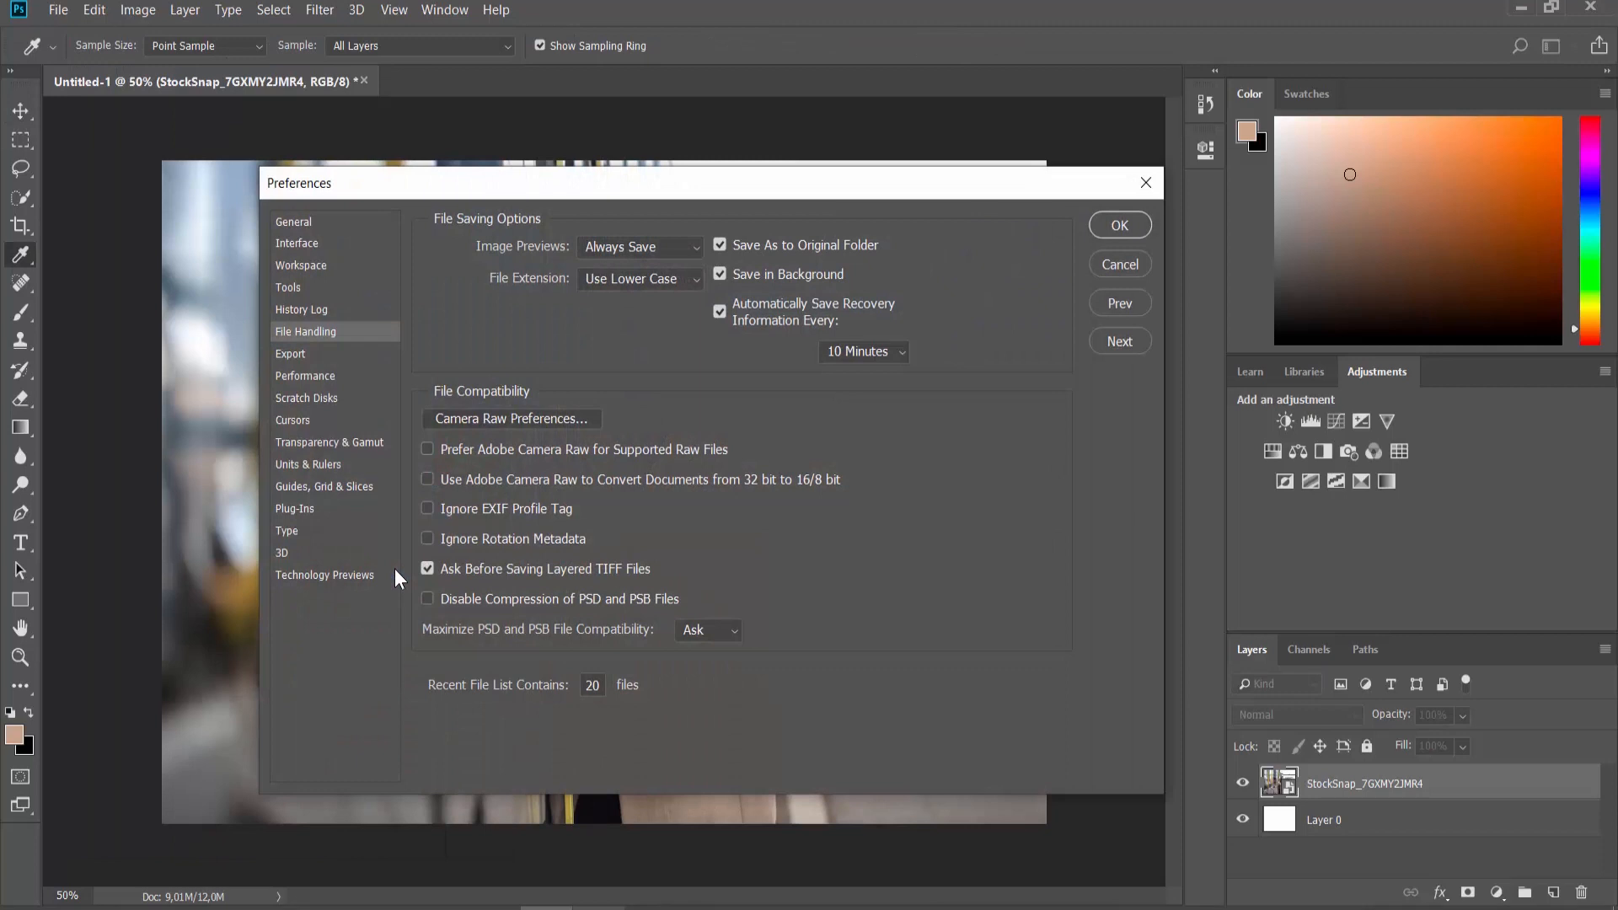
{"action": "mouse_move", "coordinate": [399, 573]}
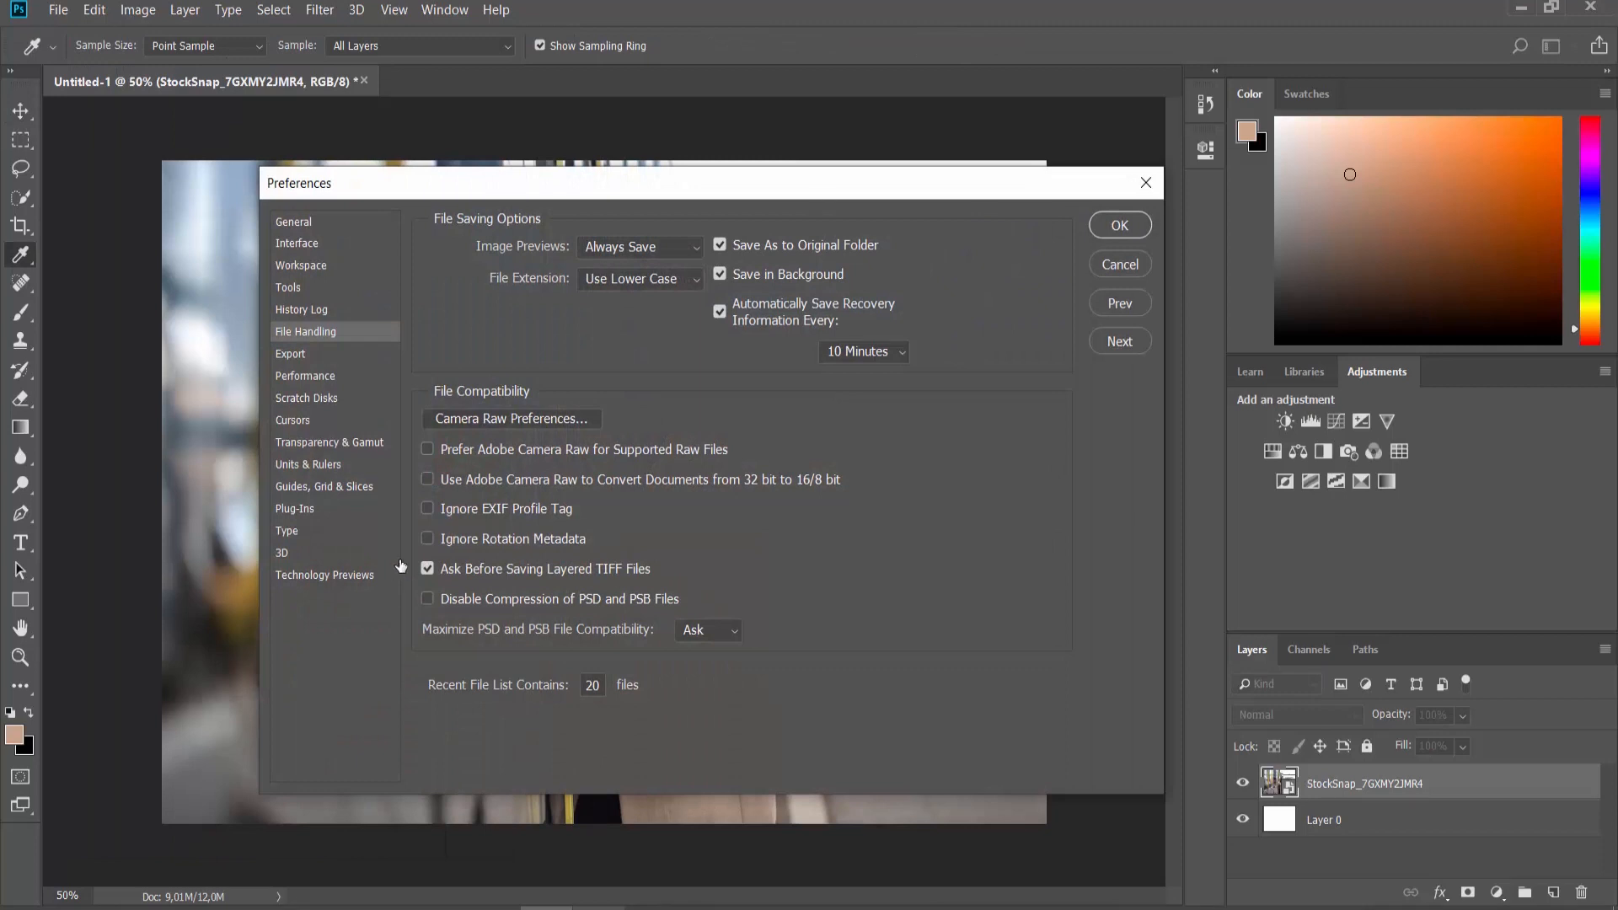
{"action": "mouse_move", "coordinate": [406, 564]}
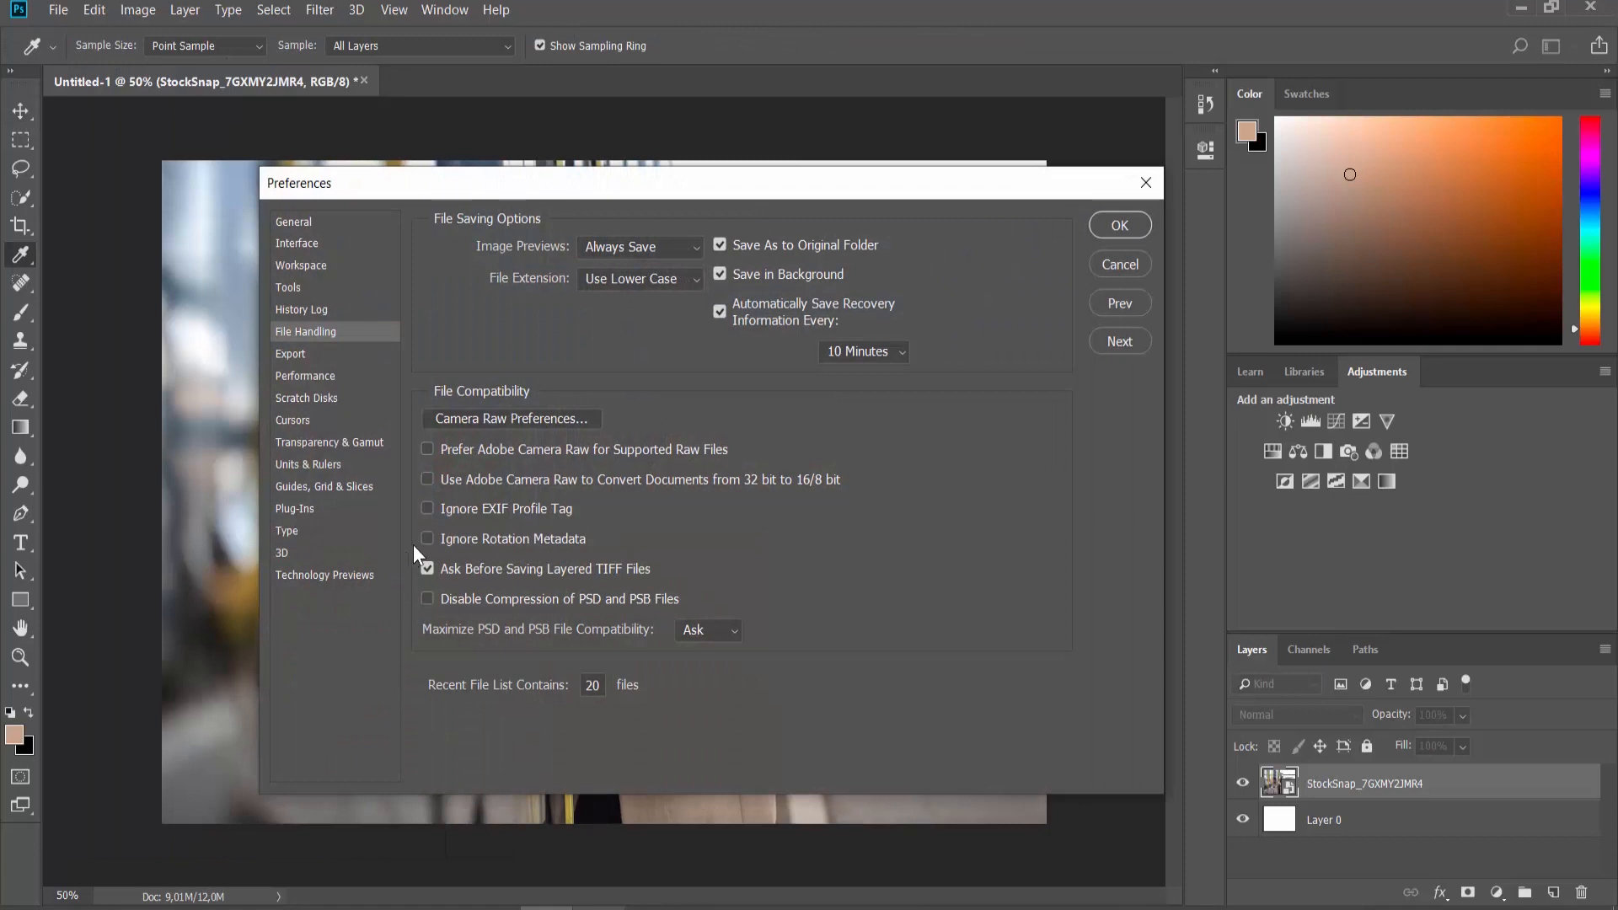
{"action": "left_click", "coordinate": [427, 449]}
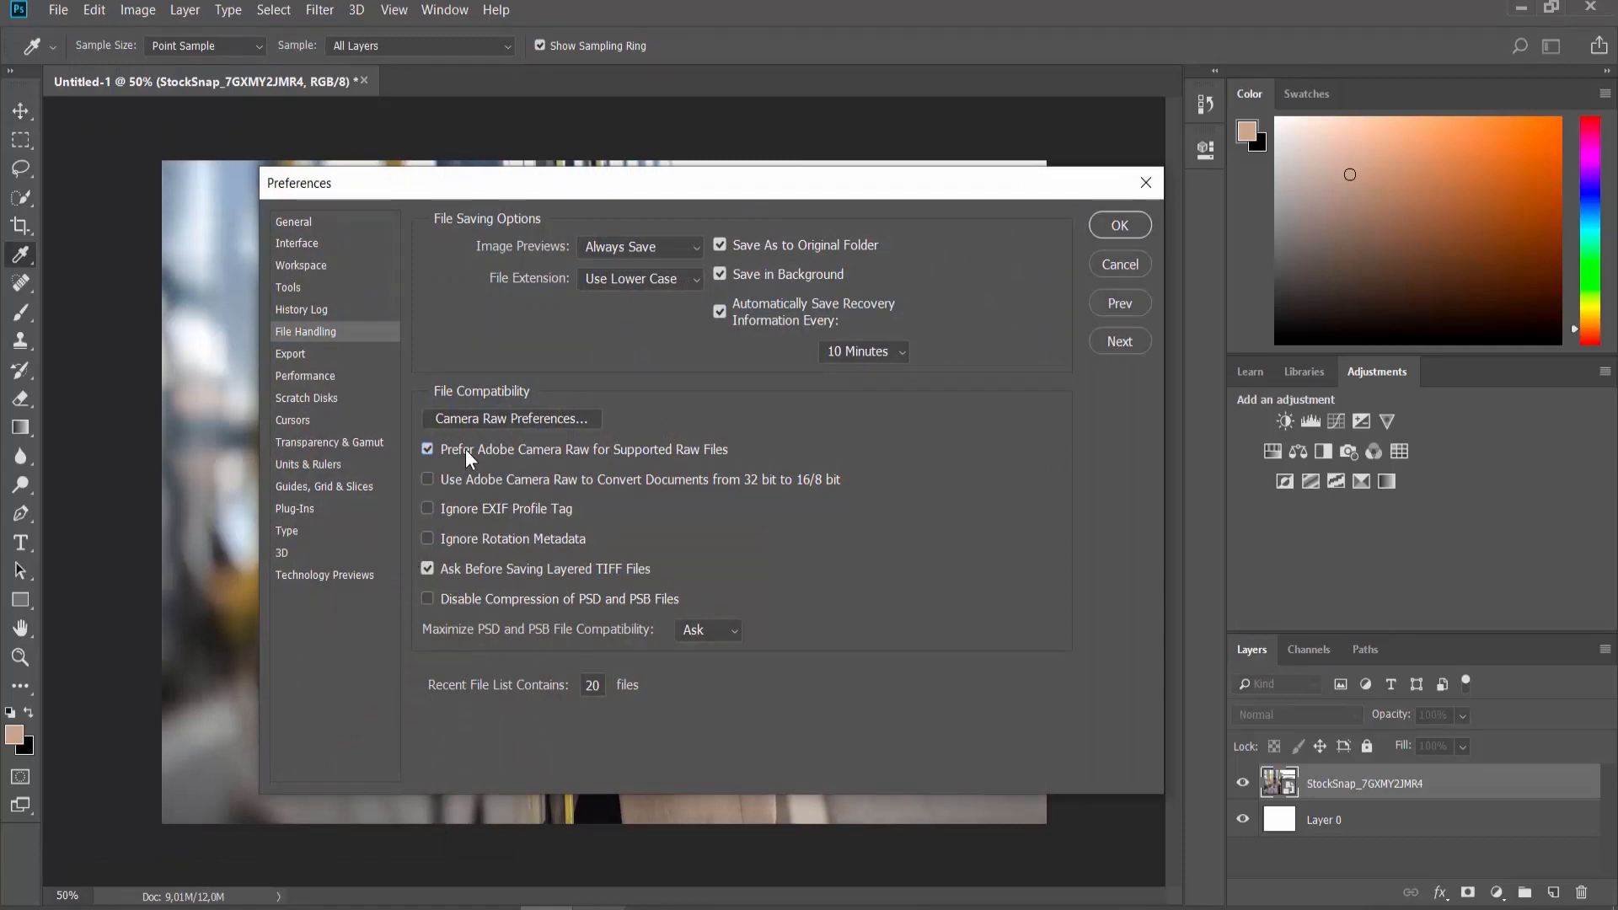
{"action": "mouse_move", "coordinate": [691, 415]}
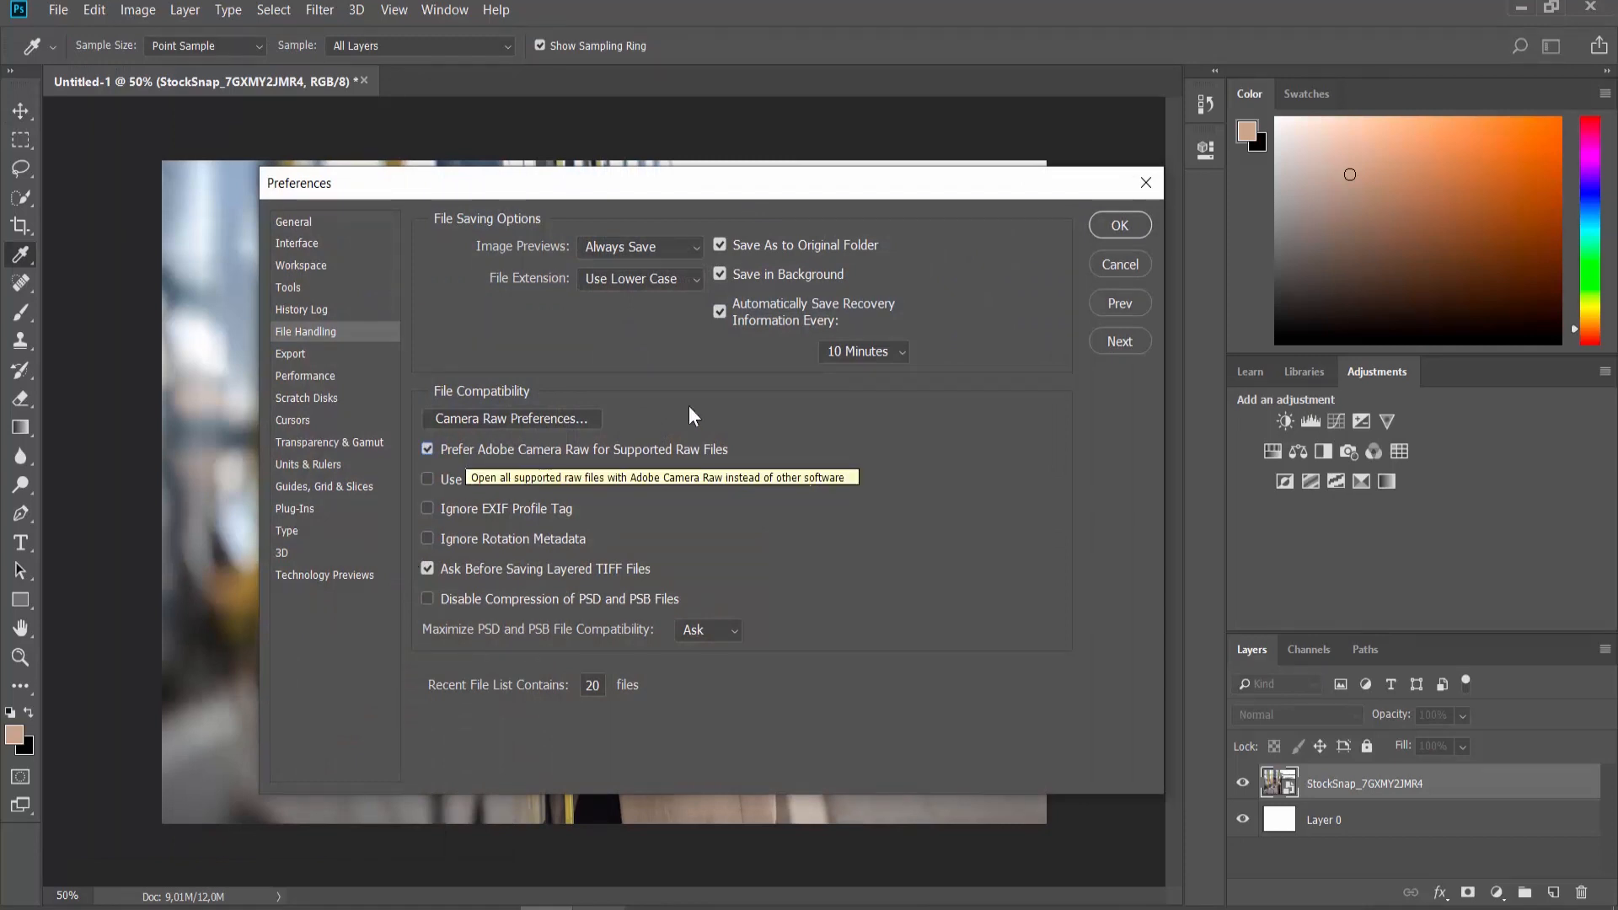